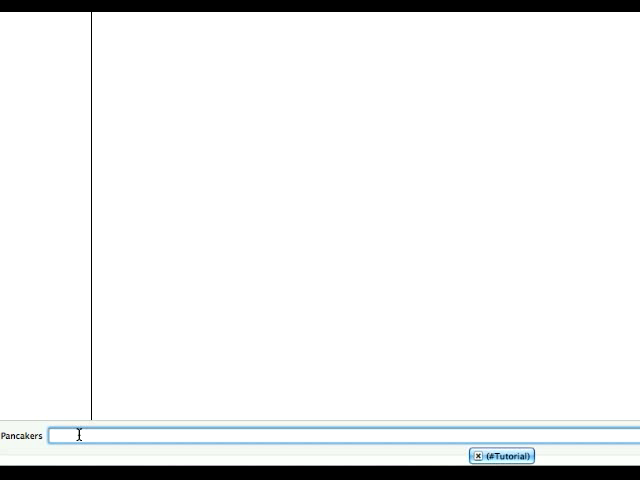
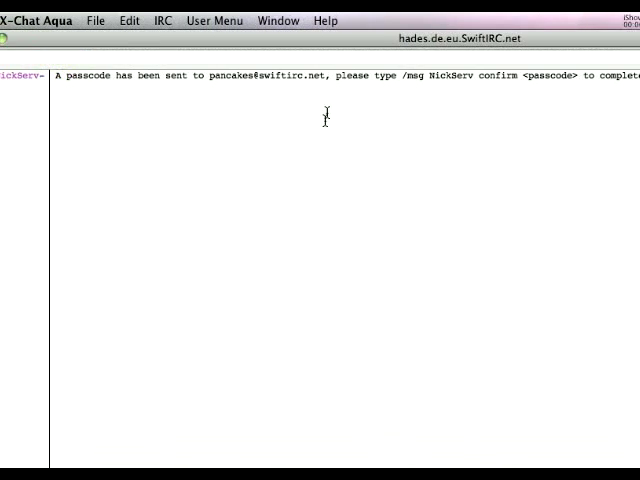
Step: View the SwiftIRC registration validation email and its /ns confirm line
left_click(224, 452)
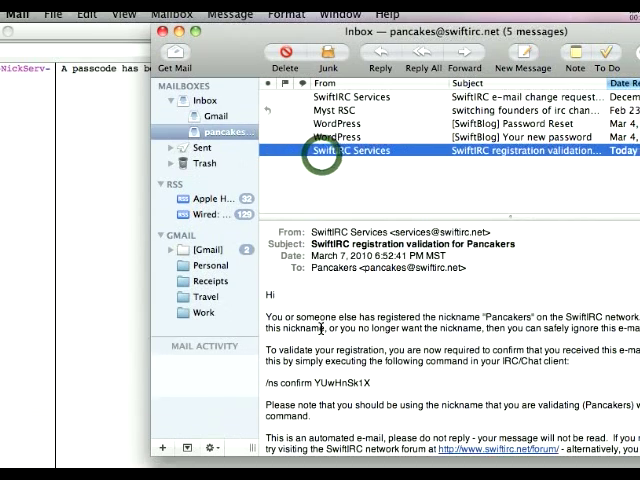
scroll("down", 3)
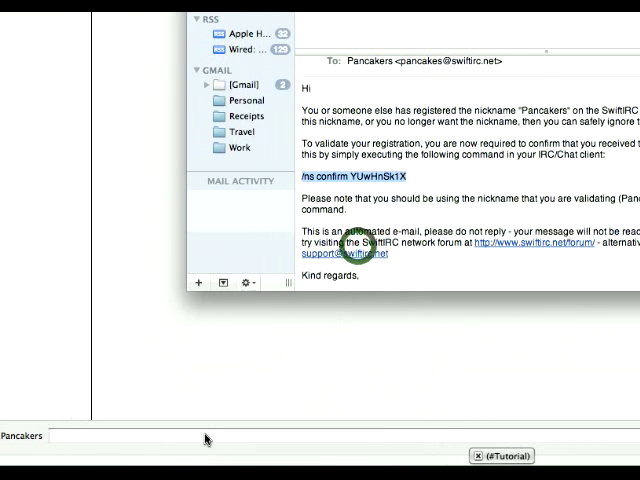
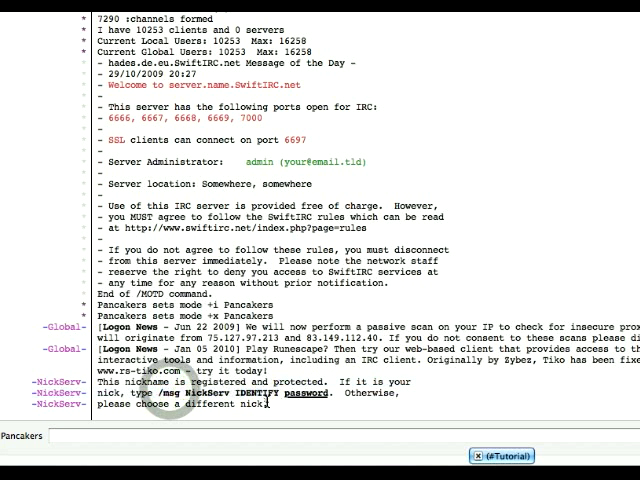
Step: Send '/ns id' from the input bar to identify Pancakes with NickServ
left_click(240, 436)
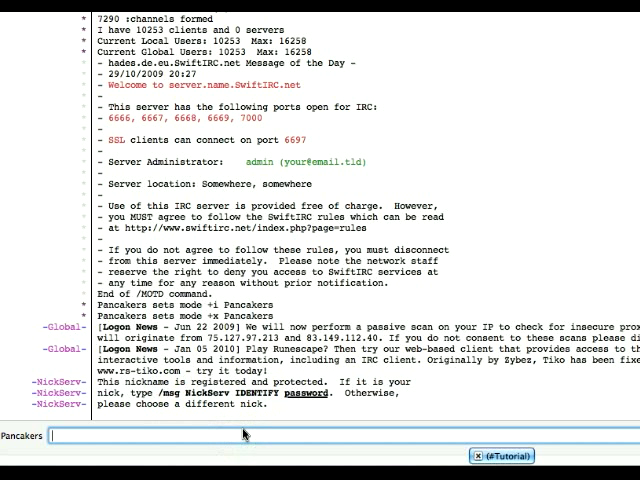
type("/ns id")
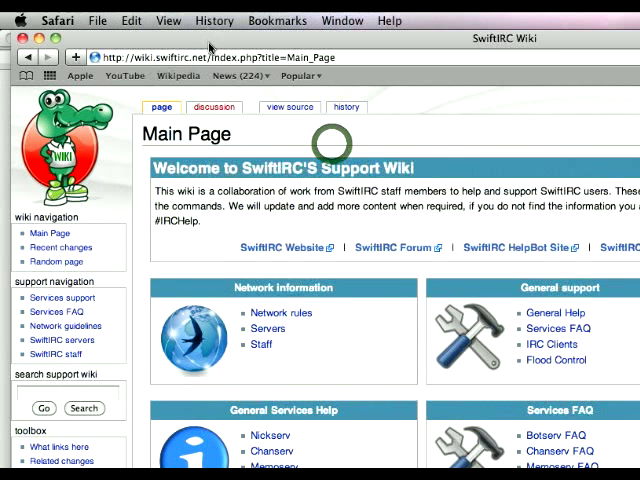
mouse_move(184, 56)
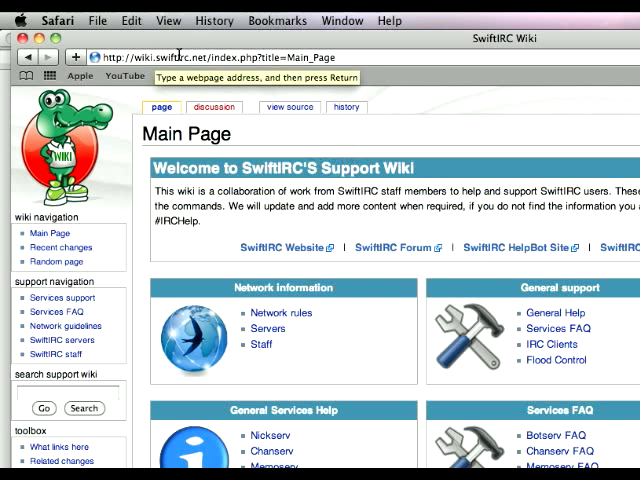